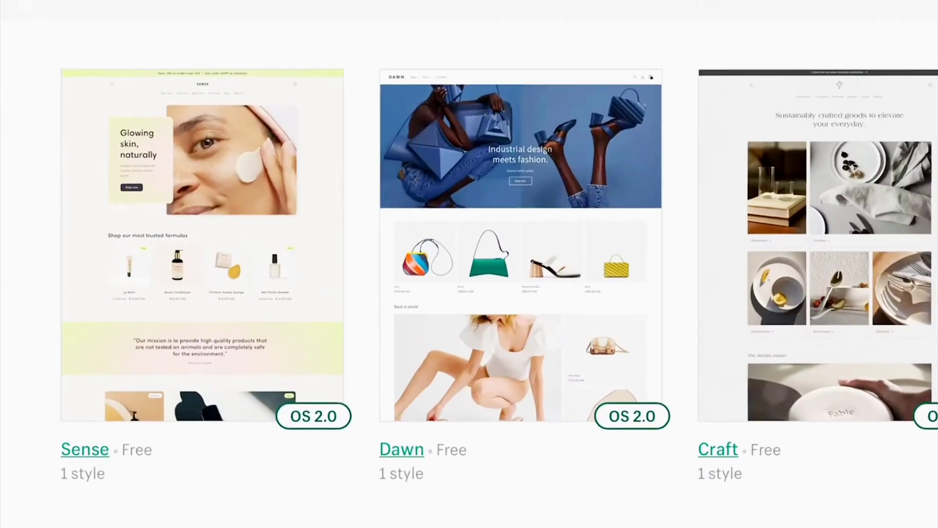
scroll(right, 3)
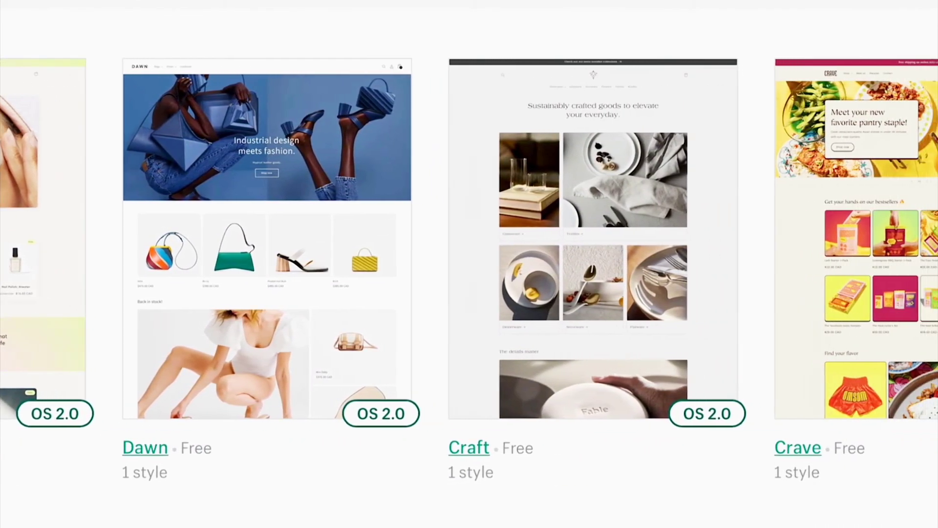